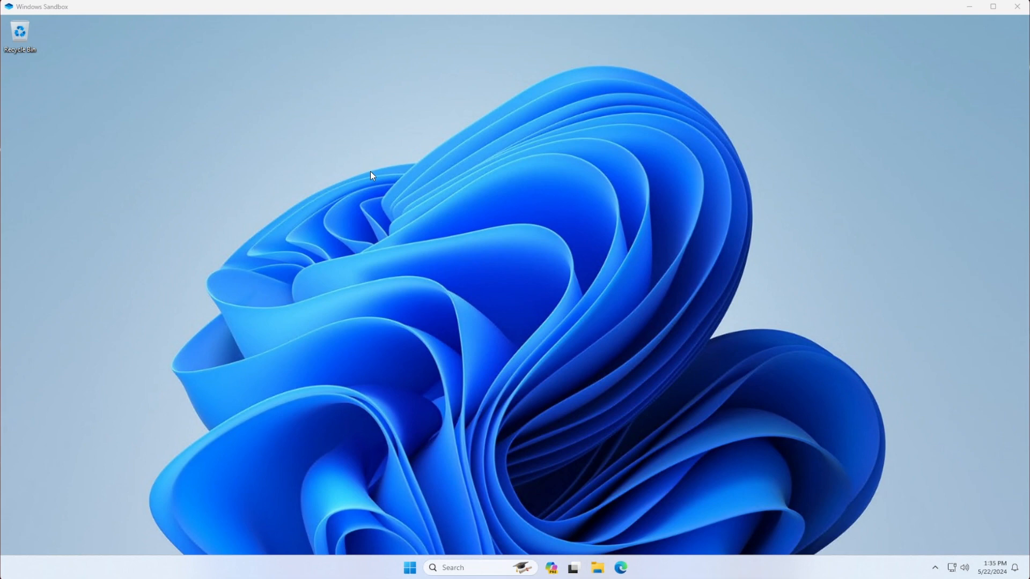
mouse_move(623, 571)
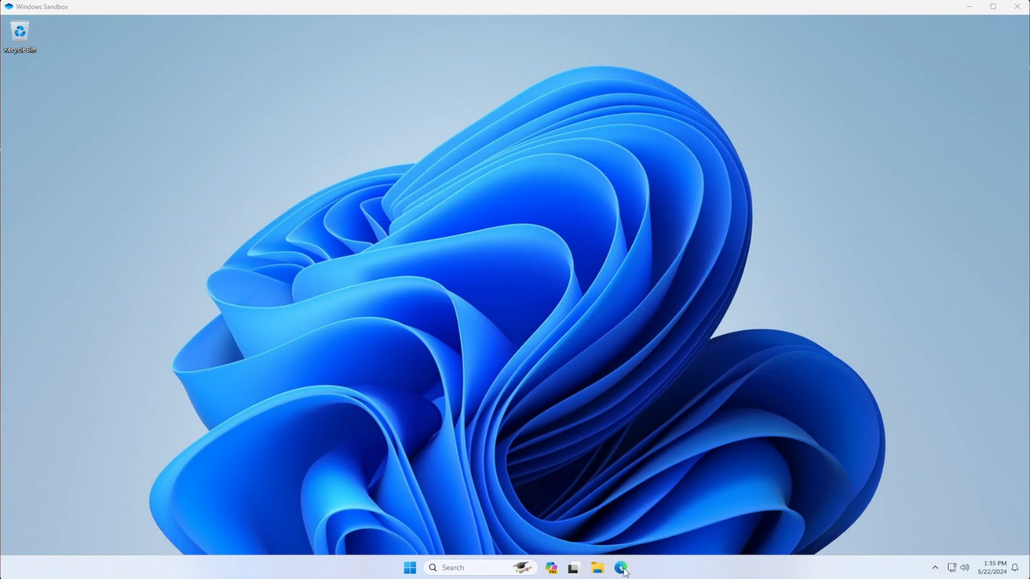
Launch Microsoft Edge and search 'unity' to reach unity.com/download
click(620, 567)
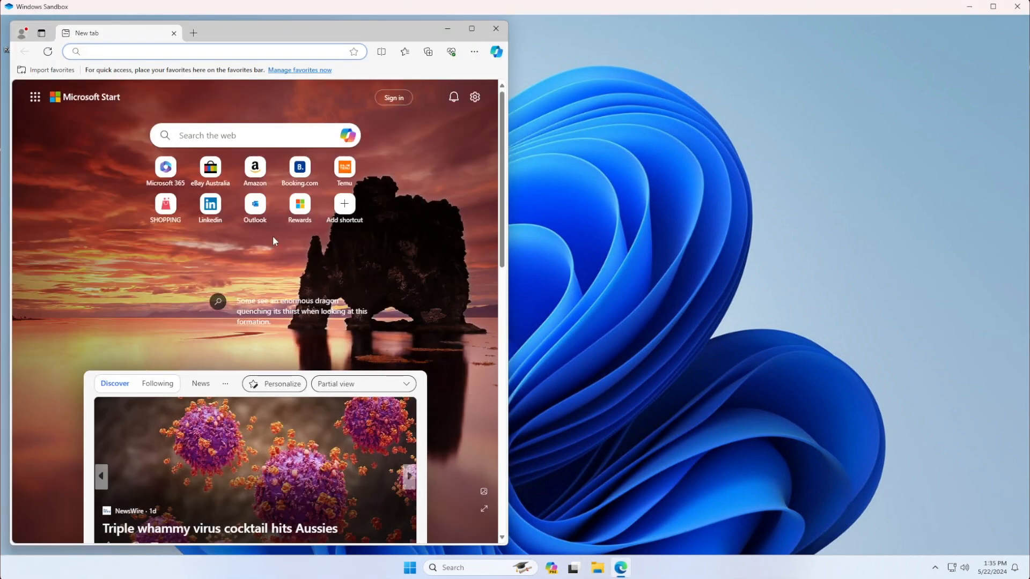
text(unity.com/download)
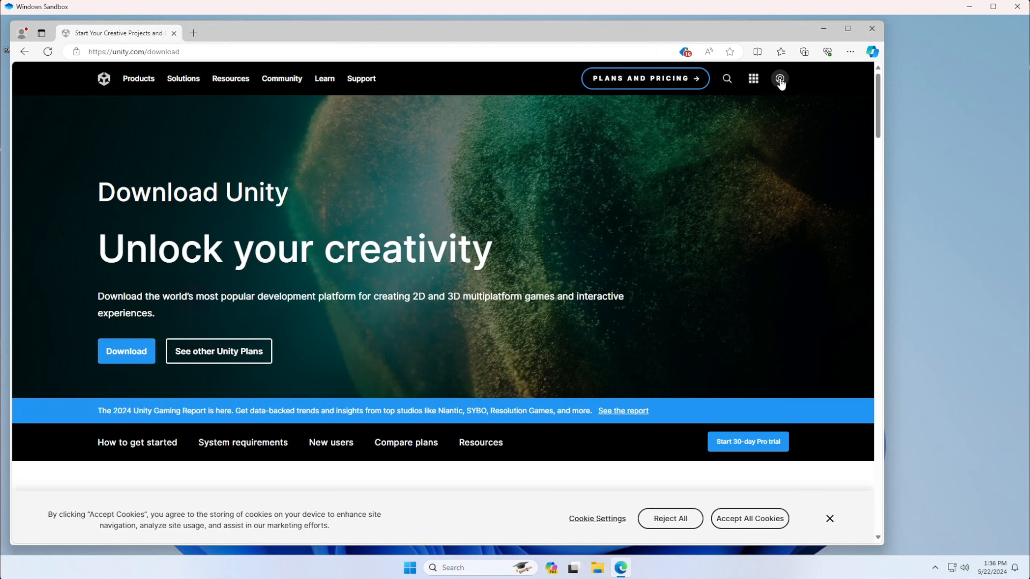
Open the account menu and choose Create a Unity ID
click(779, 79)
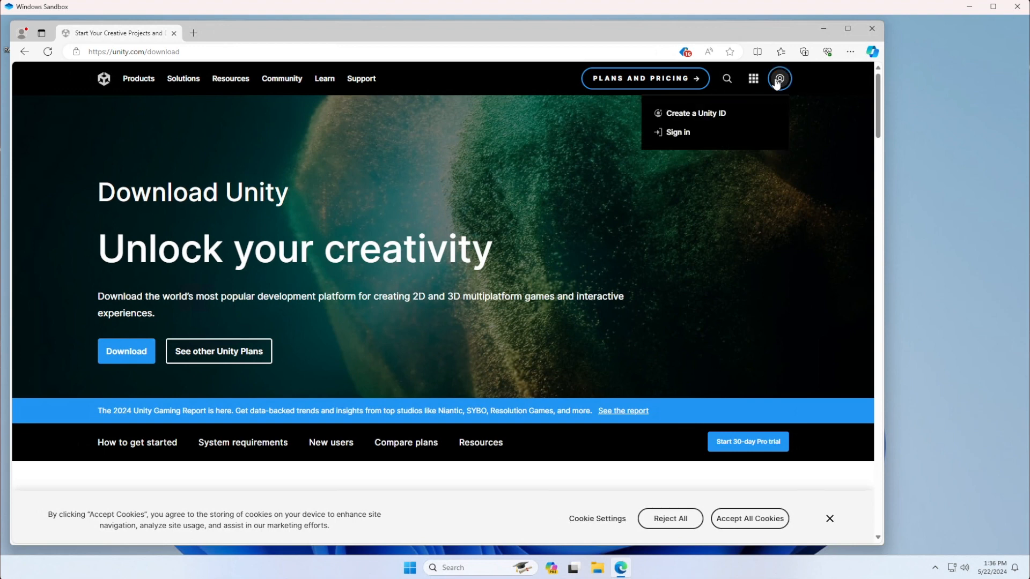
mouse_move(460, 118)
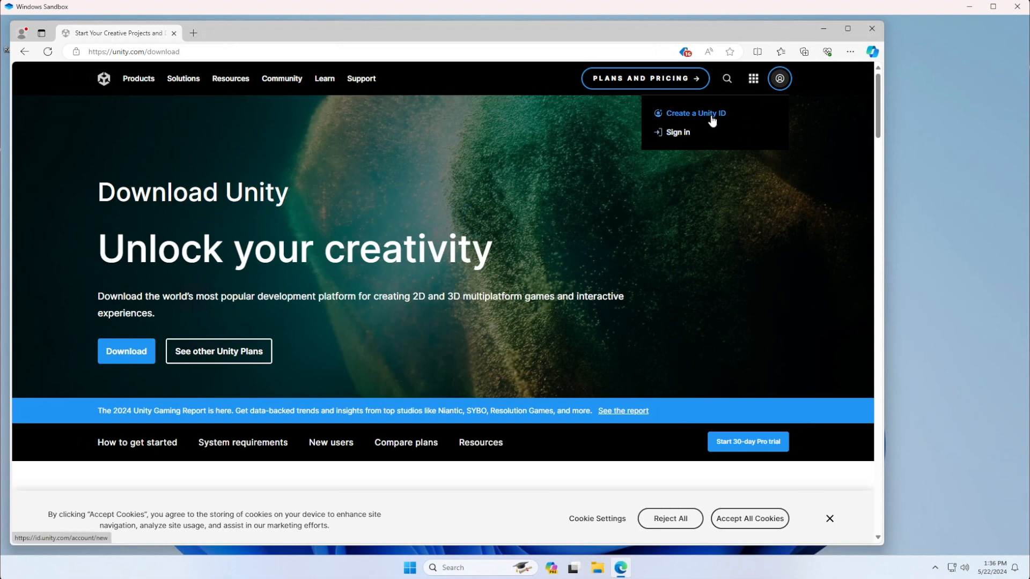
mouse_move(702, 117)
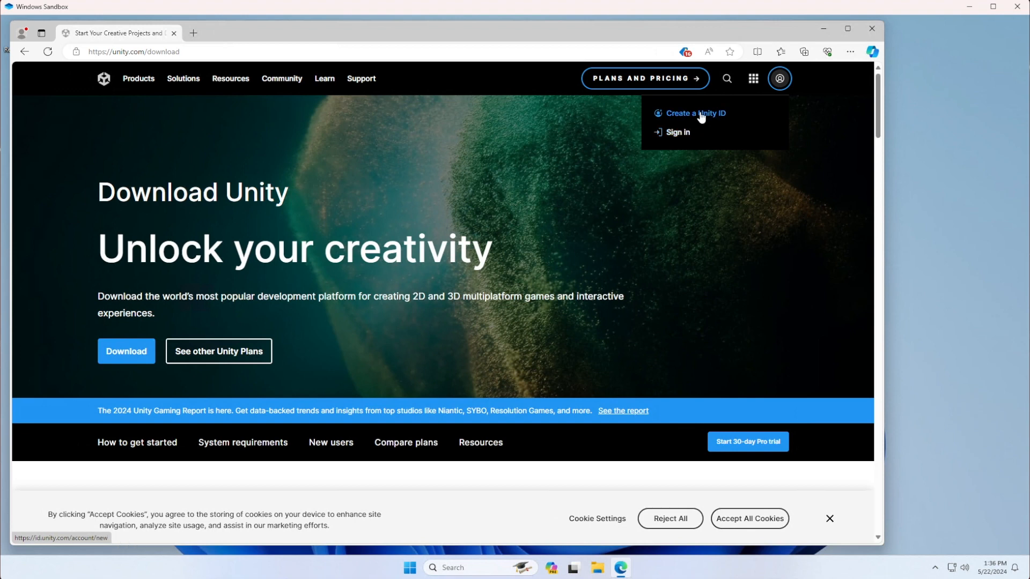
click(692, 113)
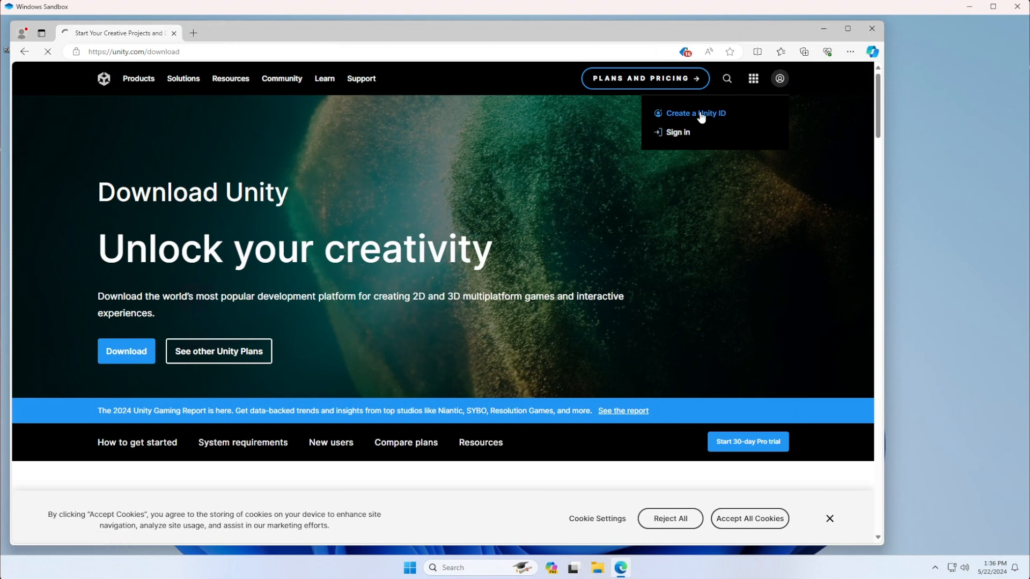
click(694, 113)
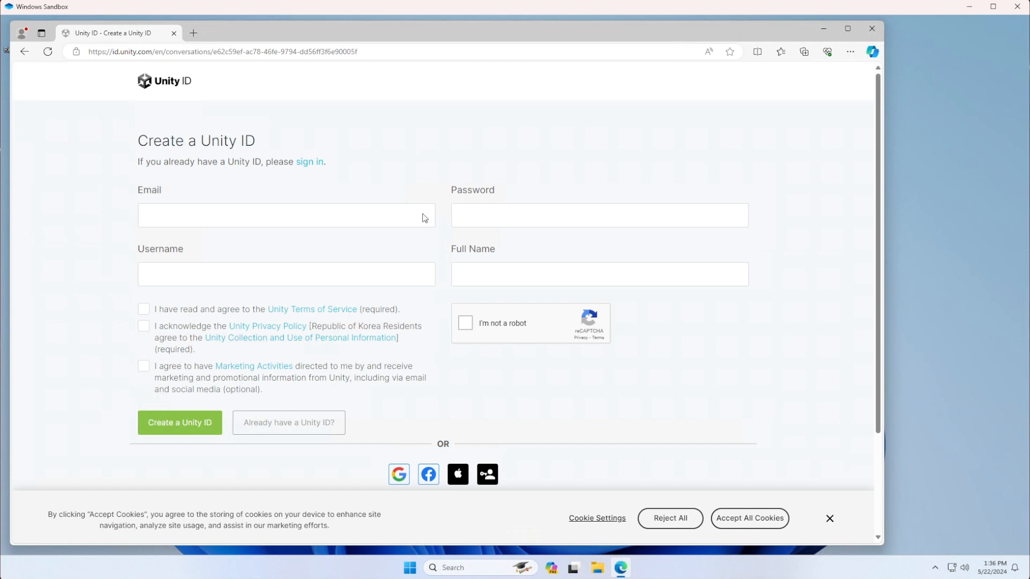
mouse_move(207, 460)
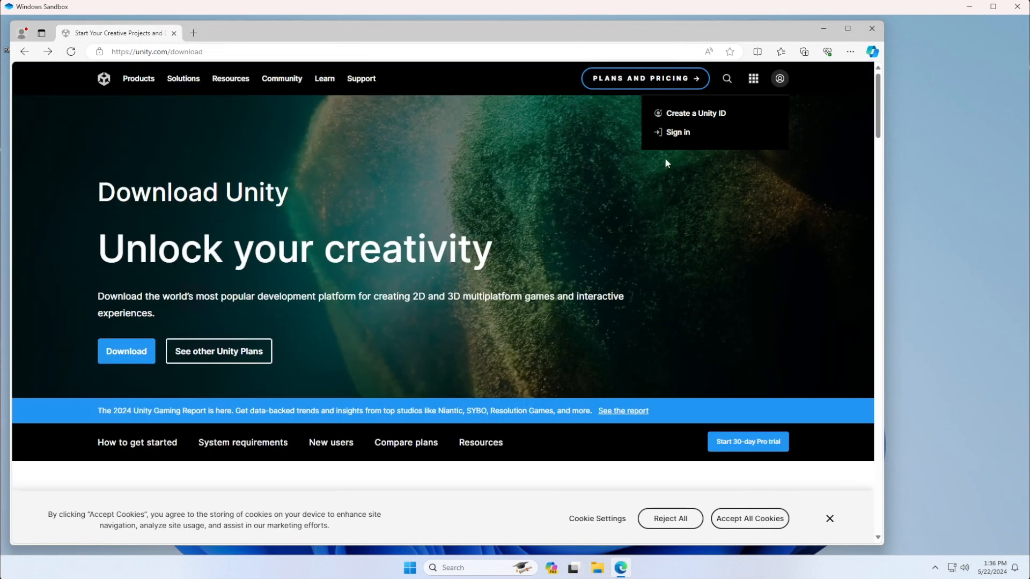
Sign in to the Unity ID with email and password, returning to the download page
click(677, 131)
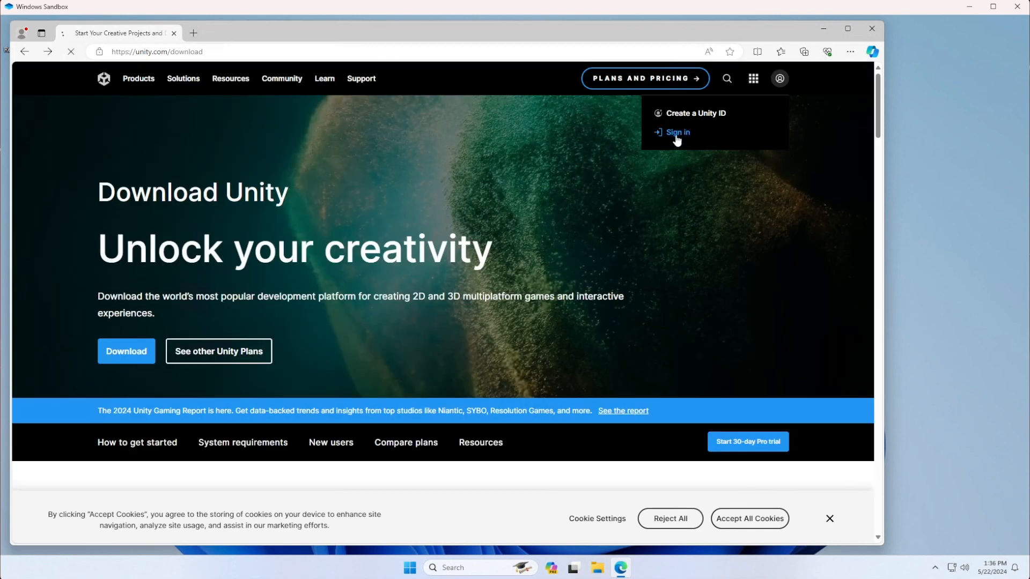
click(677, 131)
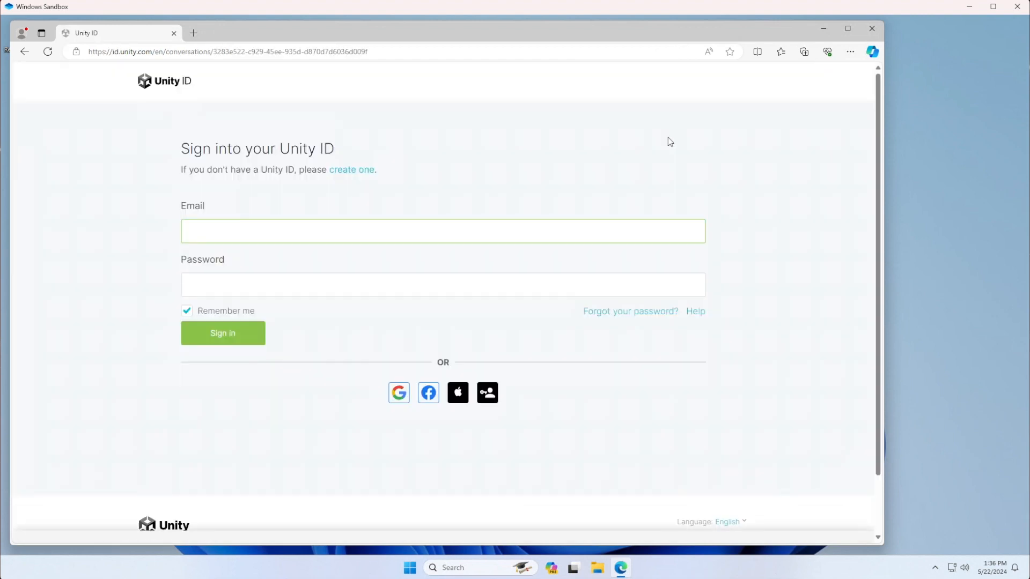
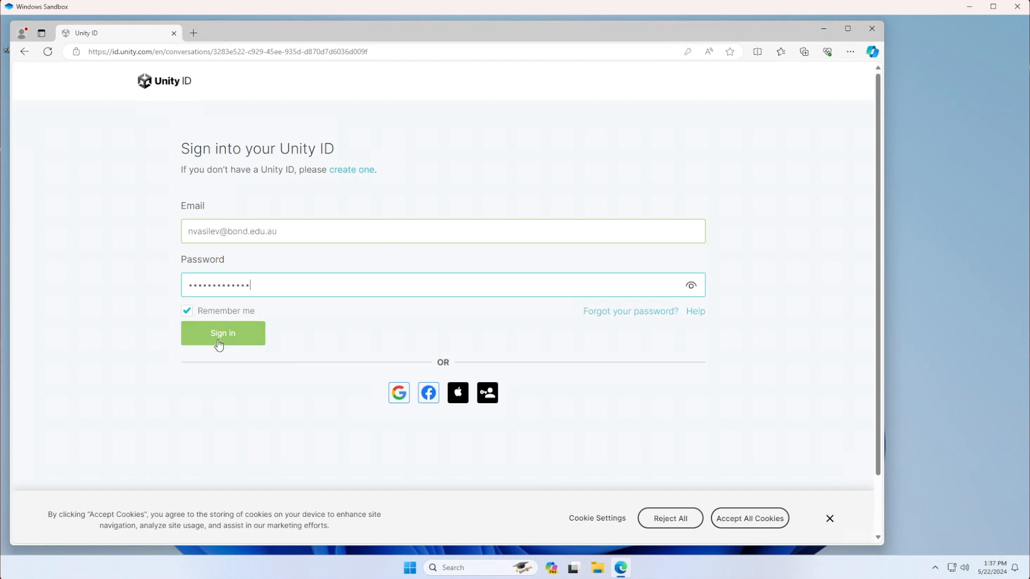
click(222, 333)
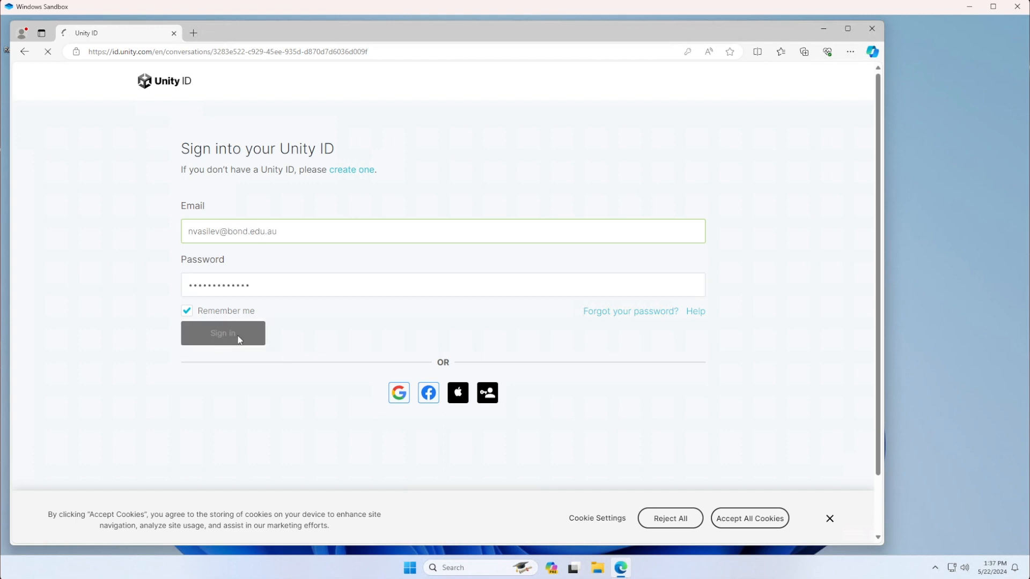
mouse_move(318, 363)
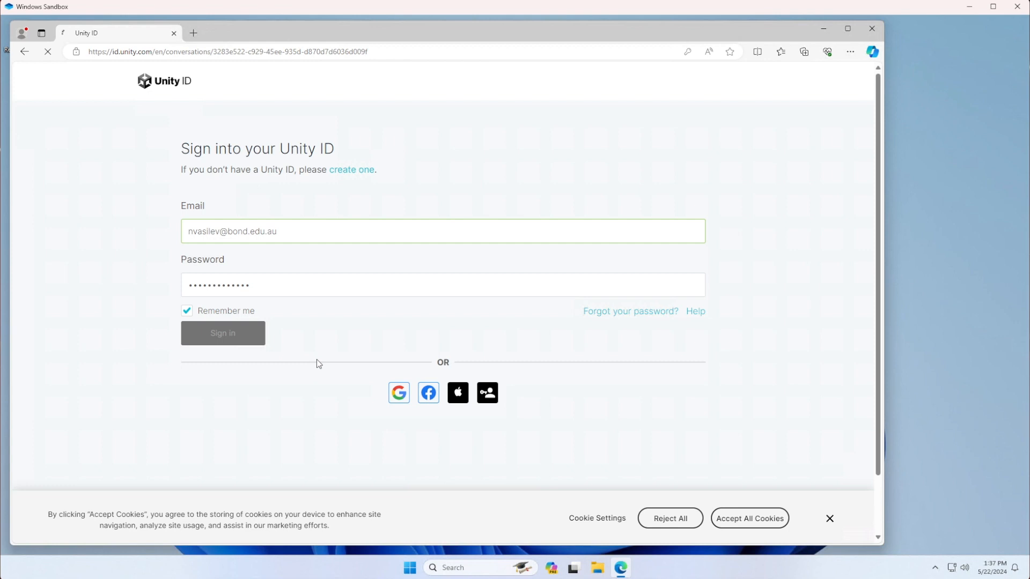
click(222, 333)
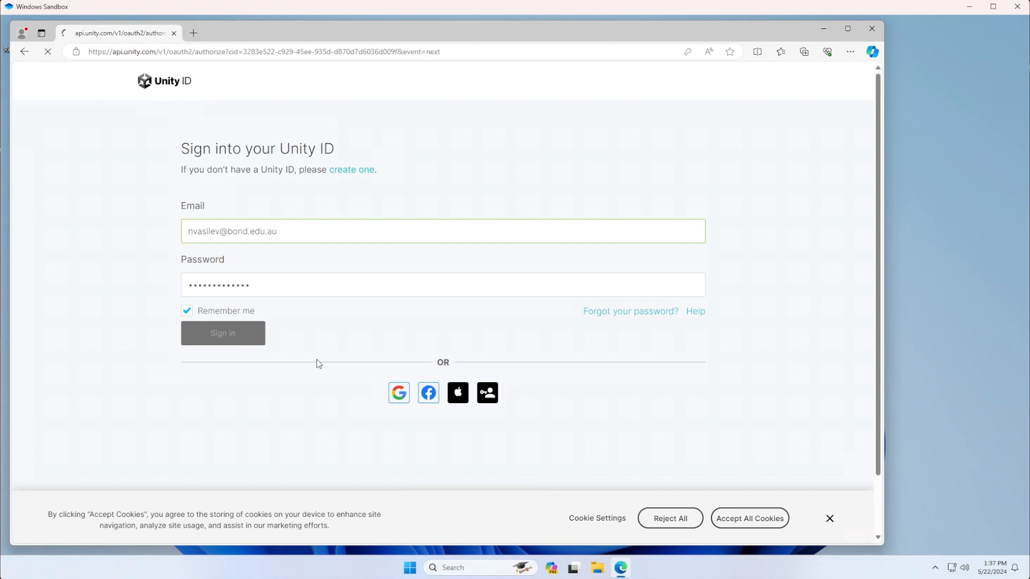
click(222, 333)
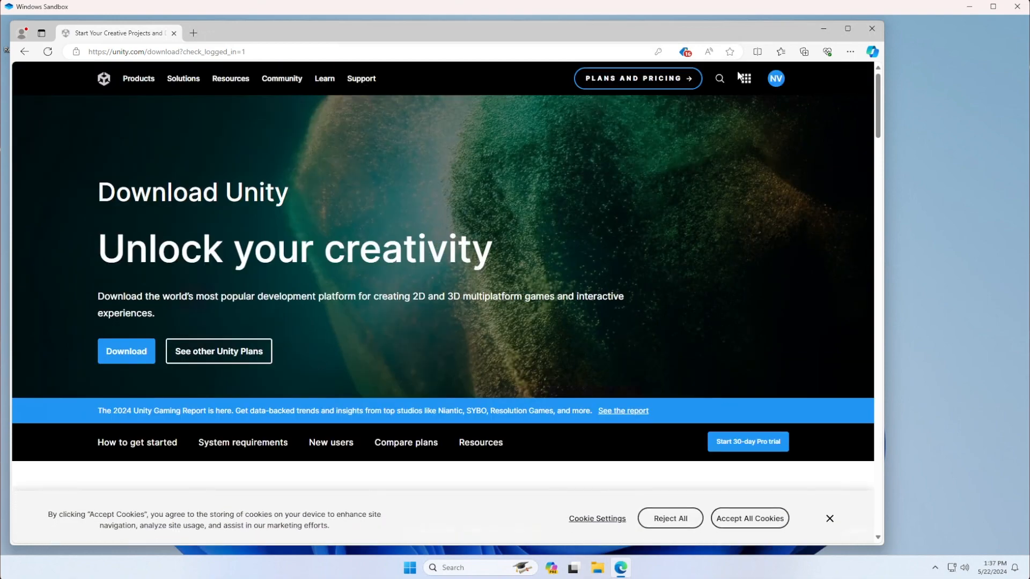
mouse_move(439, 294)
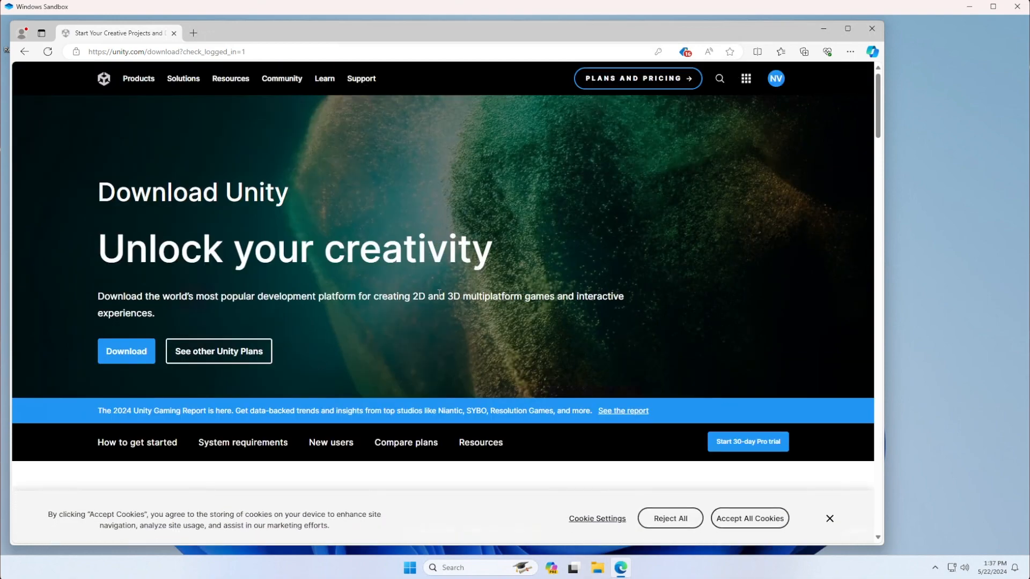
mouse_move(438, 296)
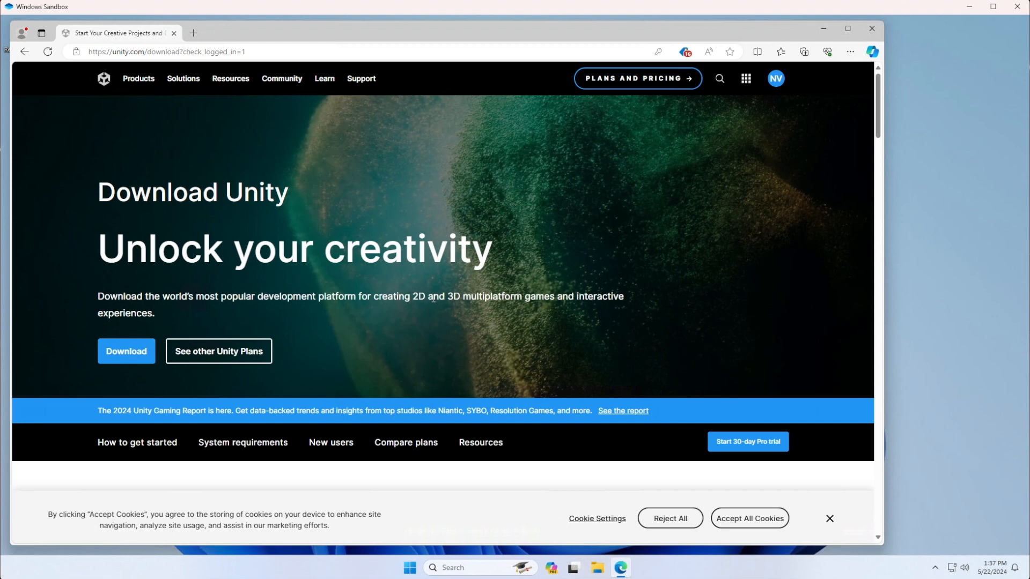
Go to the getting-started steps and start downloading UnityHubSetup.exe for Windows
click(126, 351)
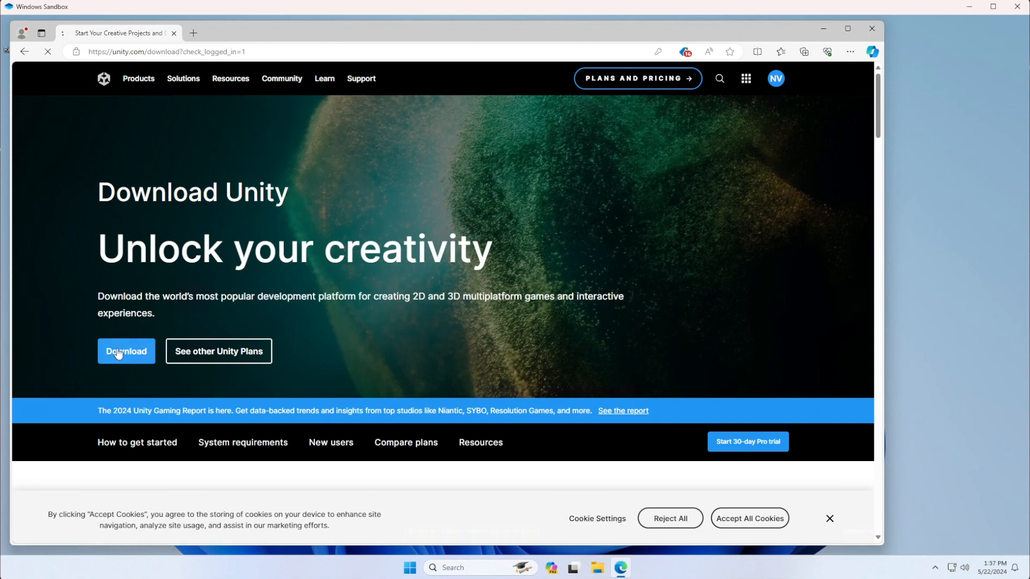
click(126, 350)
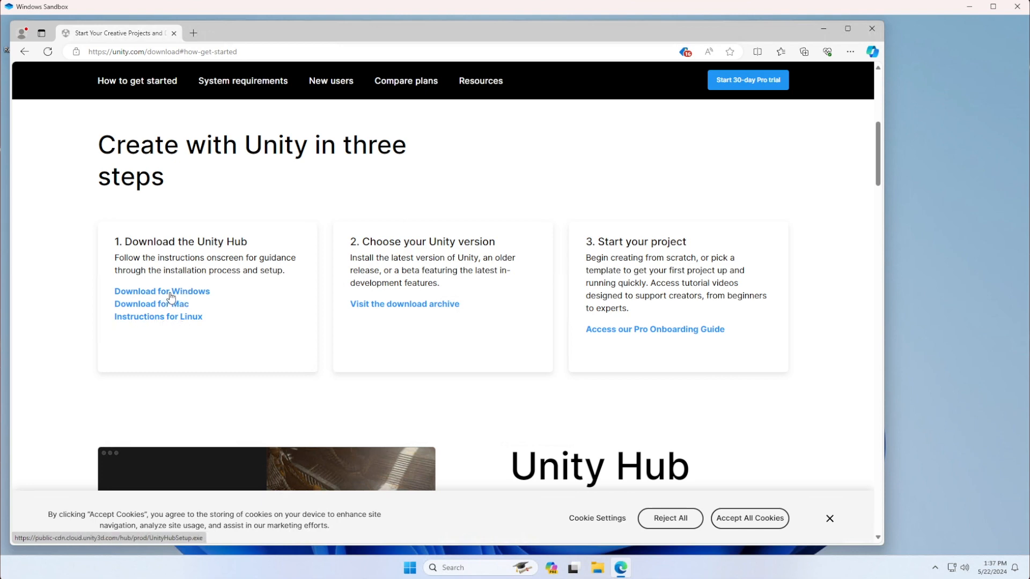
click(161, 291)
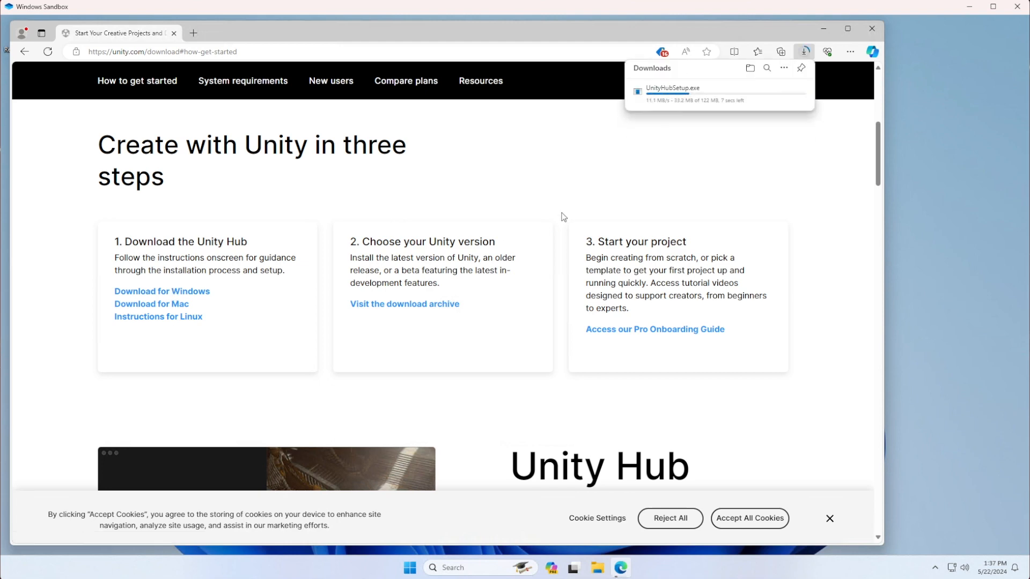
mouse_move(654, 141)
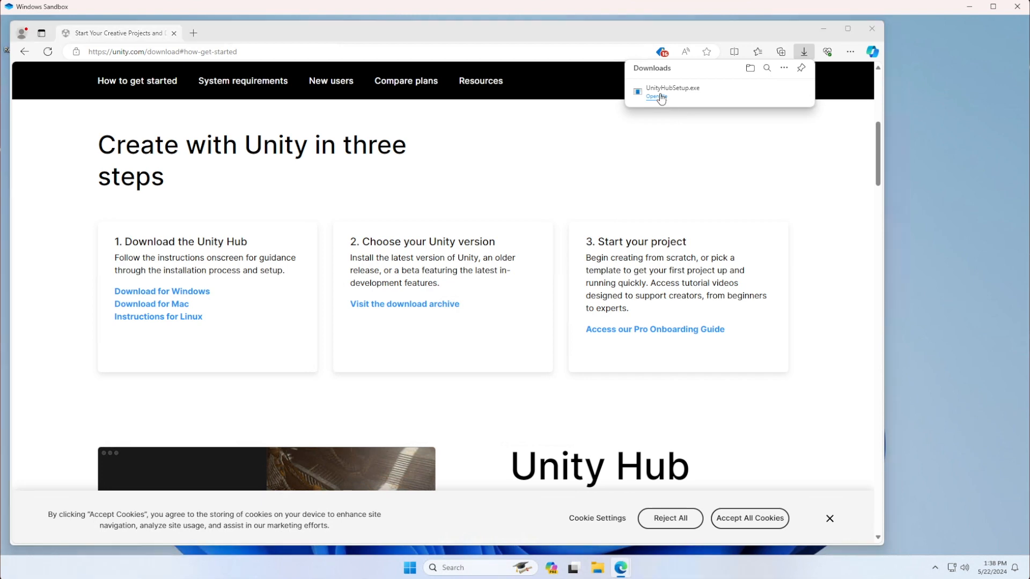
Run UnityHubSetup.exe, accept the terms, install to the default folder, and finish
click(655, 96)
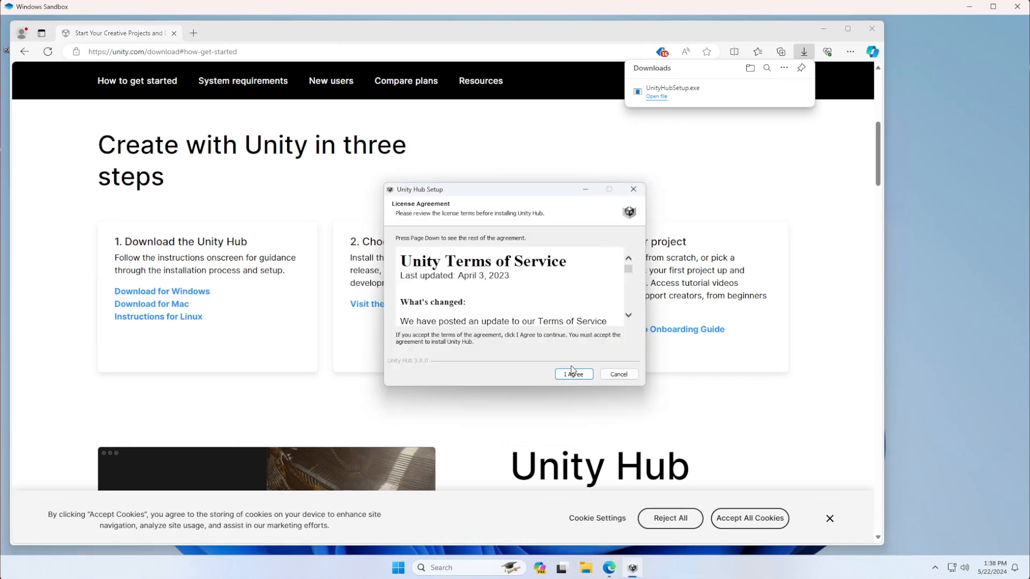
click(573, 374)
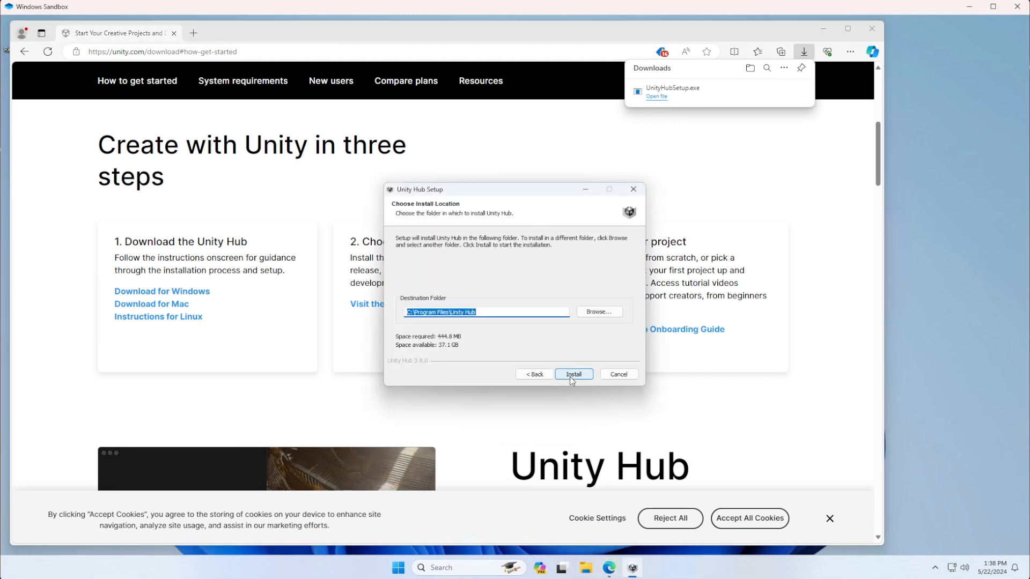
click(572, 375)
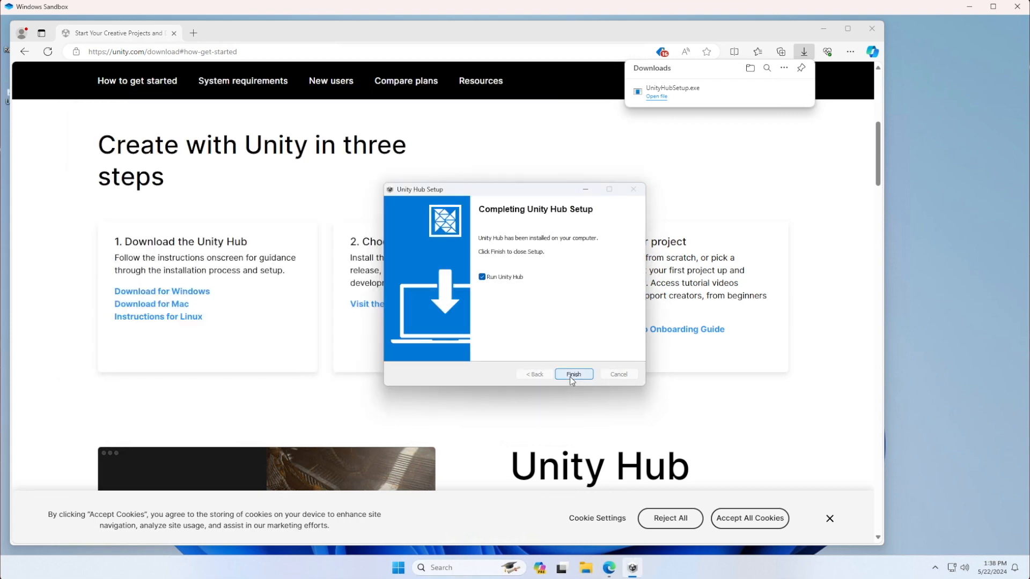
click(572, 374)
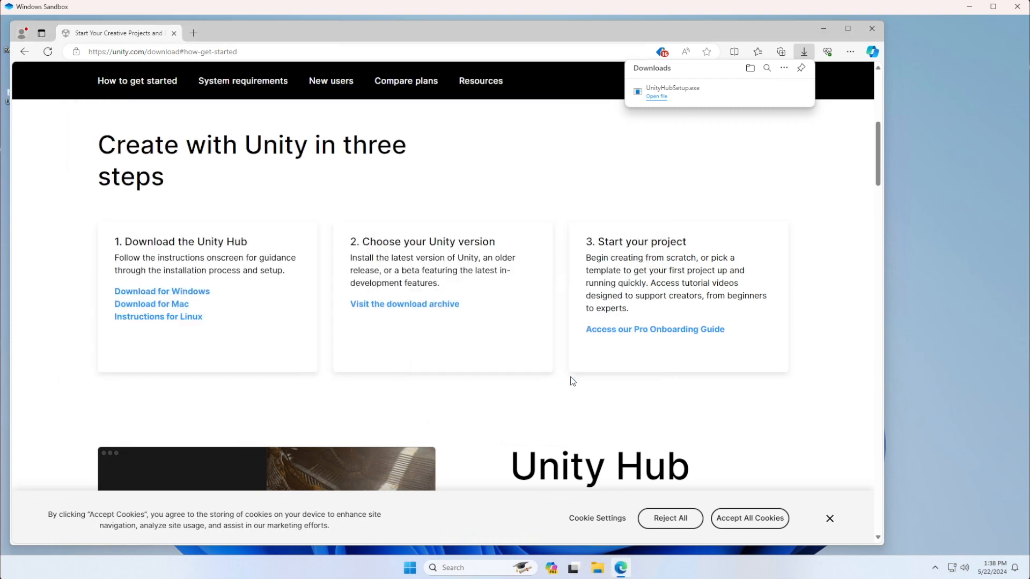
Allow the browser's 'open Unity Hub' prompt so the Hub launches signed in
click(656, 96)
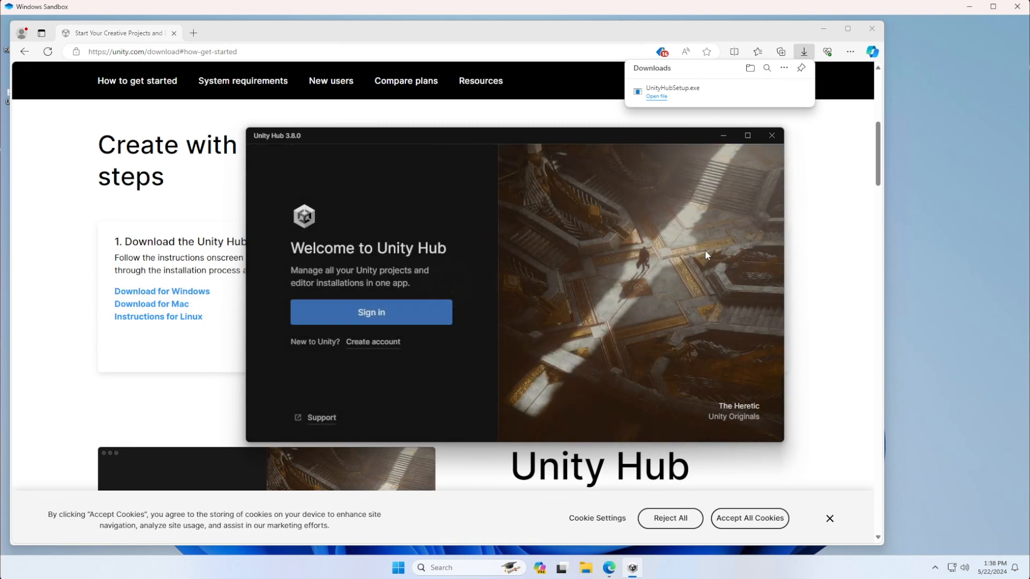
mouse_move(620, 261)
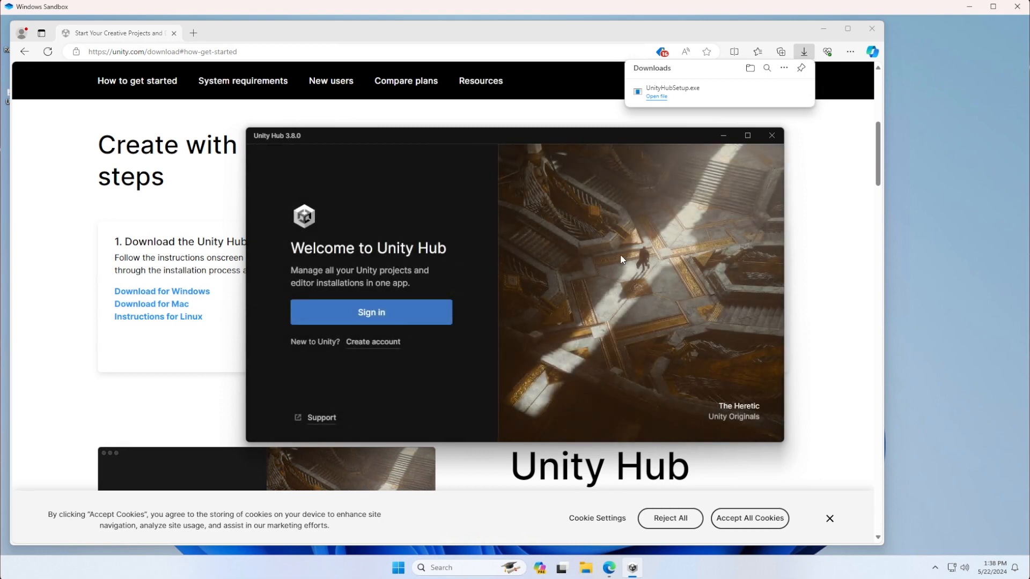
mouse_move(399, 320)
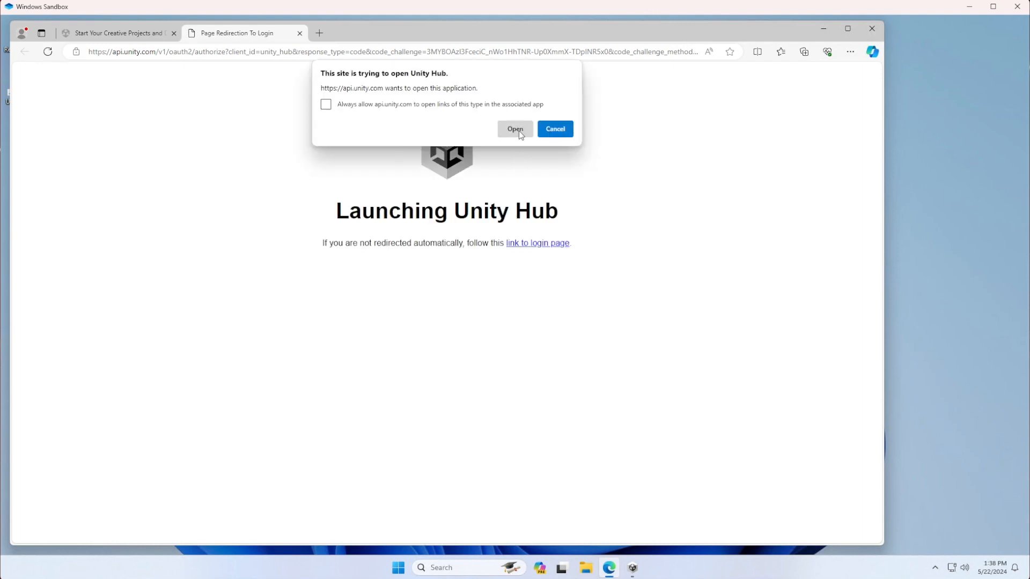
click(515, 129)
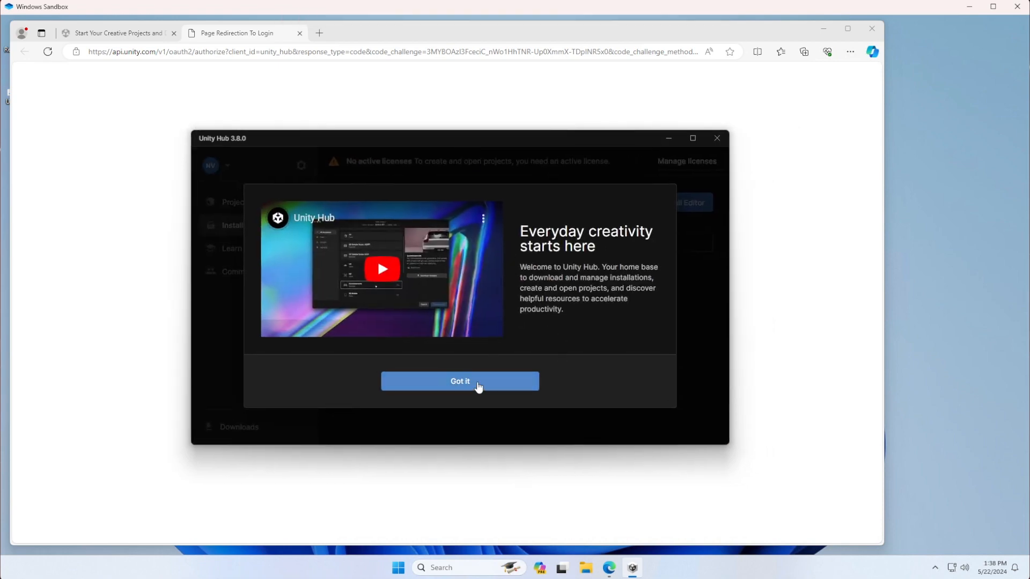
Dismiss the Hub welcome with 'Got it' and skip the recommended editor installation
click(459, 381)
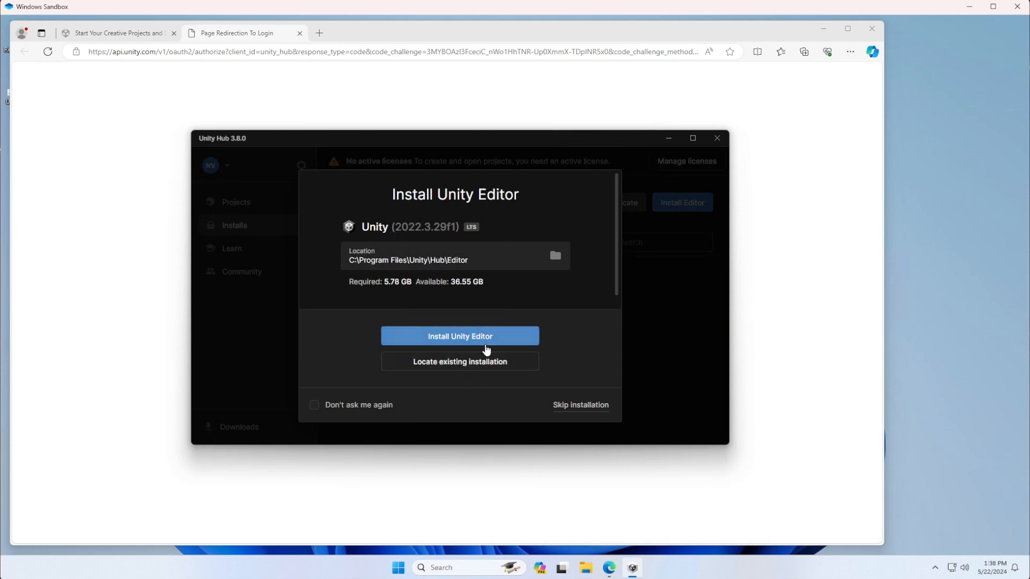
click(579, 404)
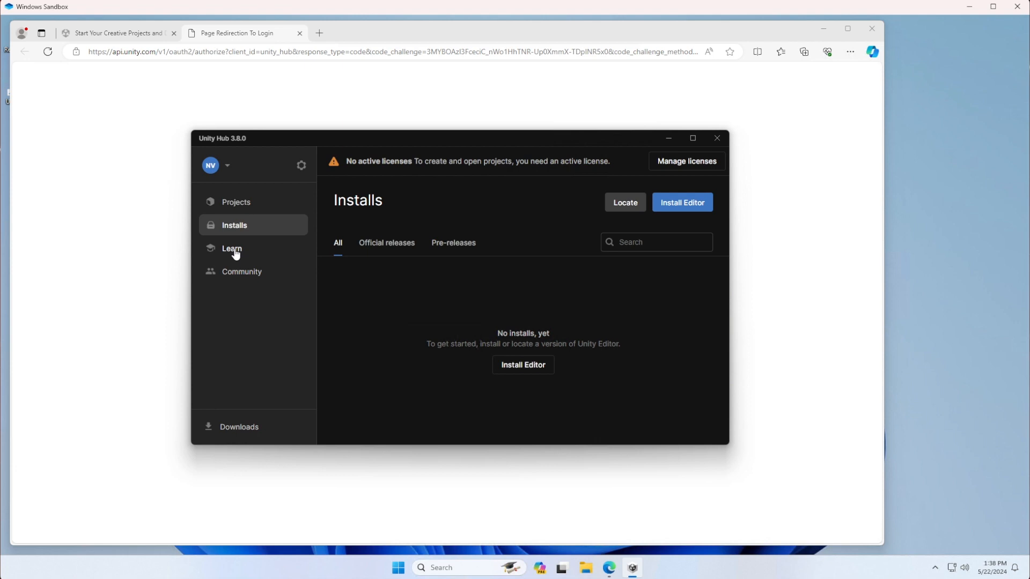
mouse_move(617, 201)
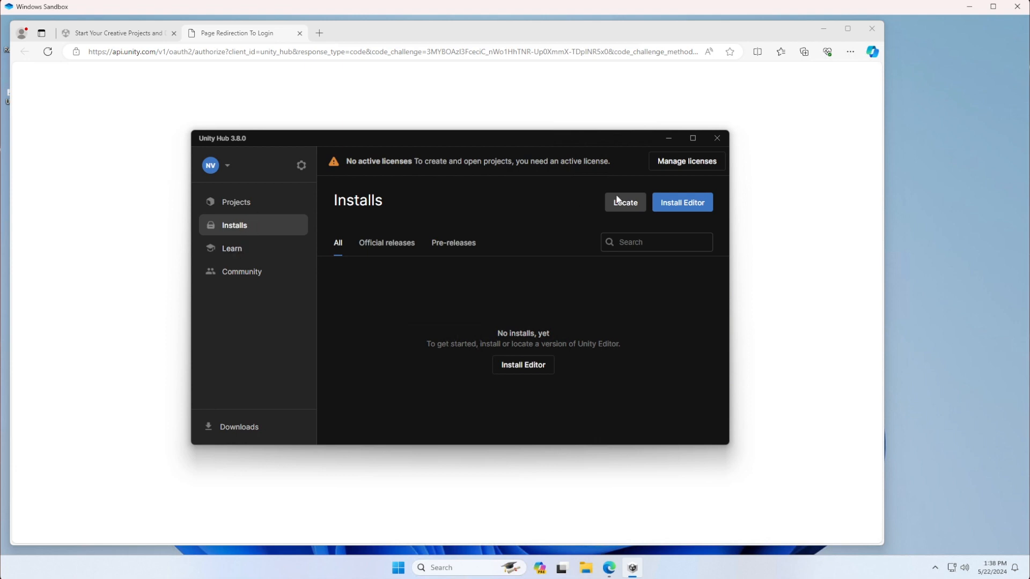
Under Install Editor's Archive tab, follow the 'download archive' link
click(682, 202)
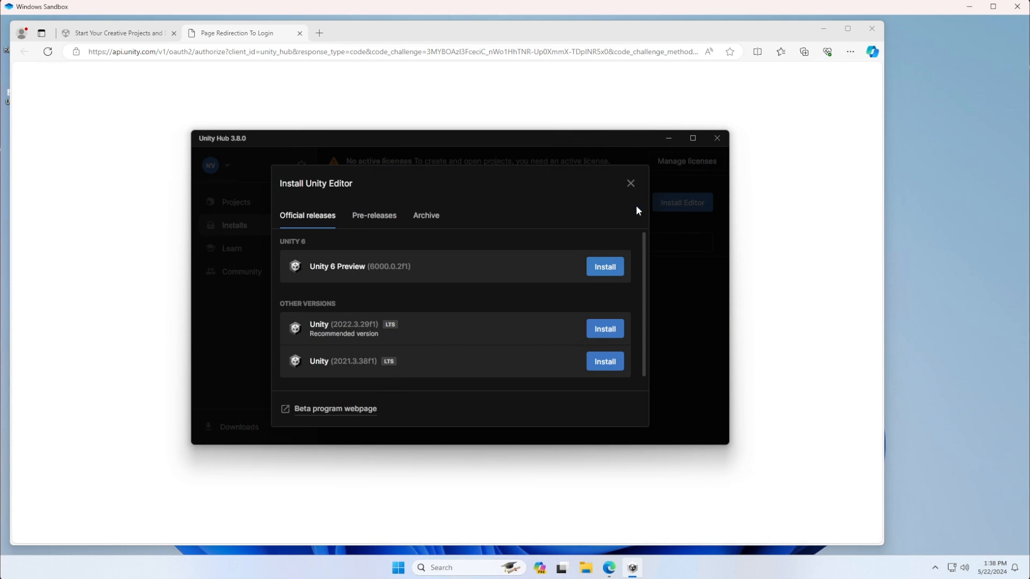
click(425, 216)
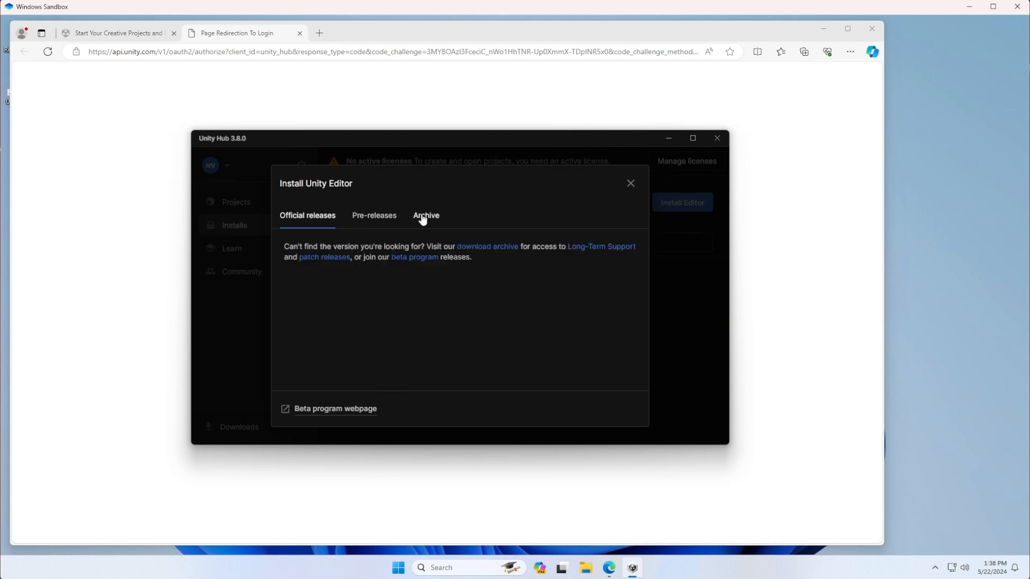
click(487, 246)
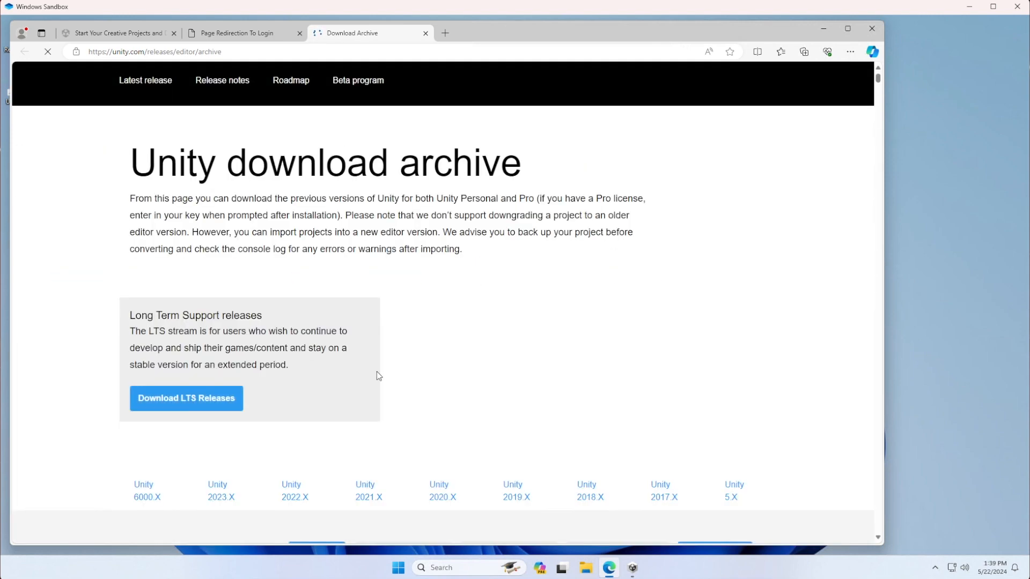
In the Unity 2022.X archive list, send Unity 2022.3.15 to Unity Hub
scroll(down, 3)
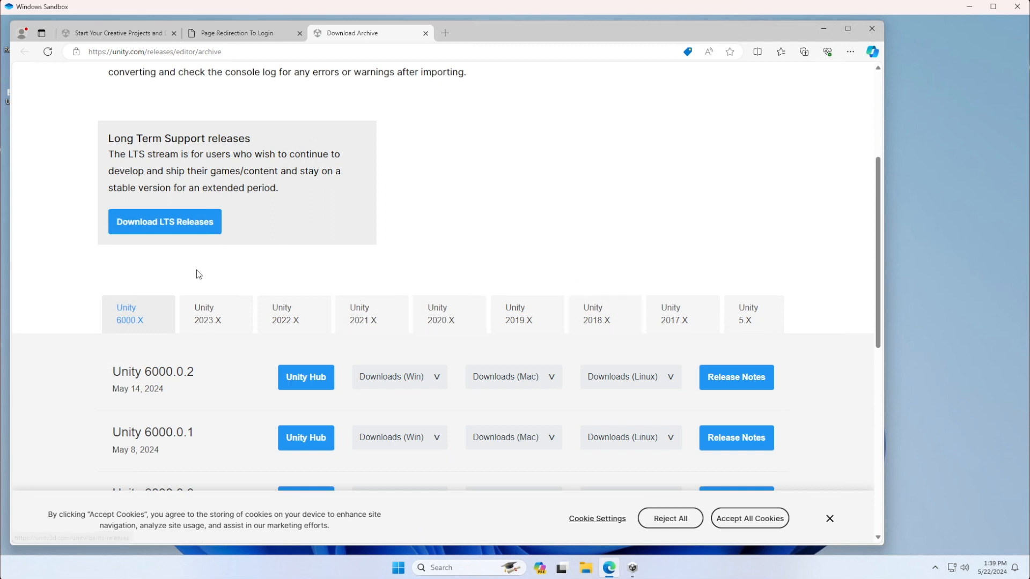
mouse_move(280, 314)
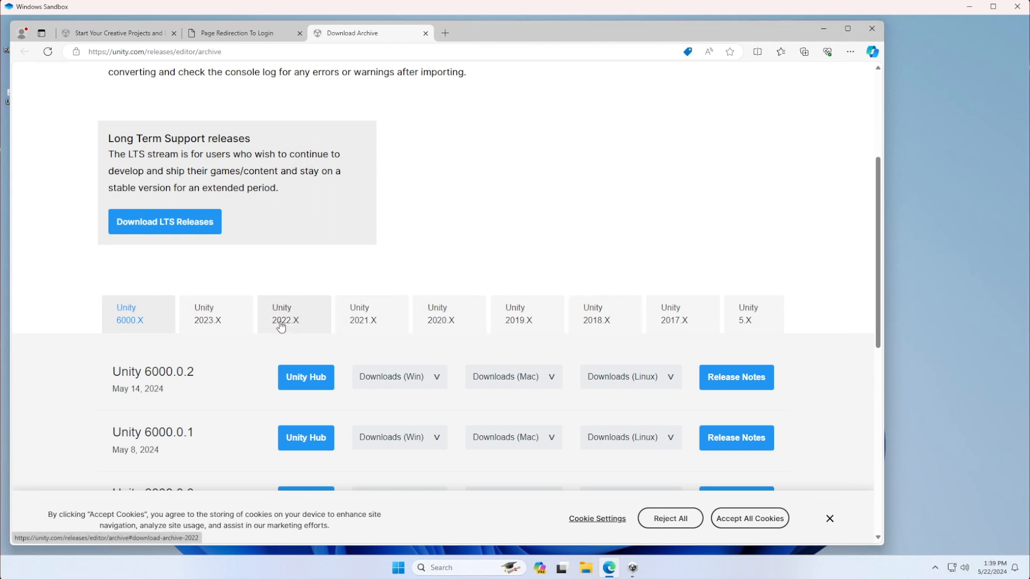
click(284, 314)
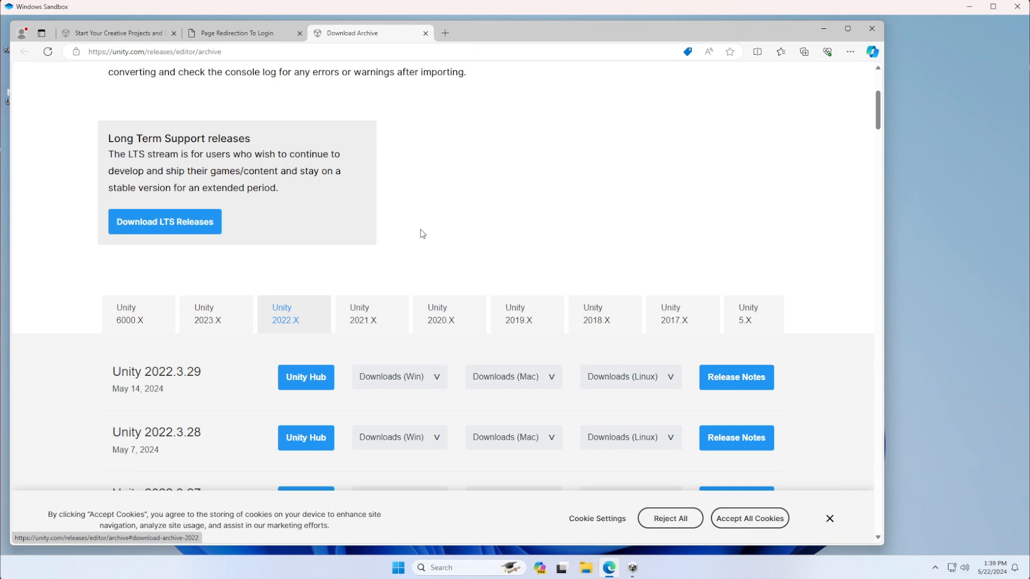
scroll(down, 3)
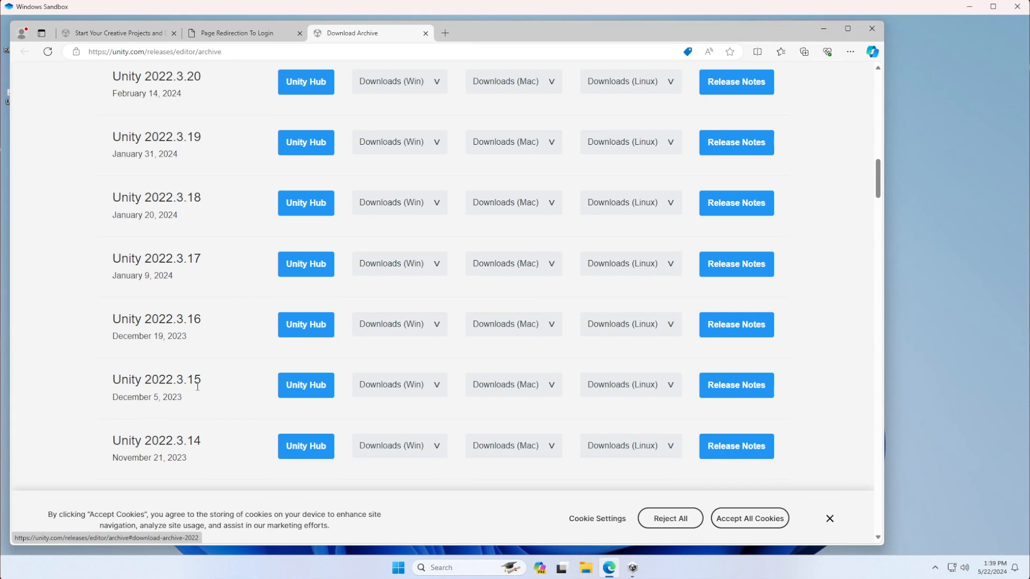
mouse_move(735, 385)
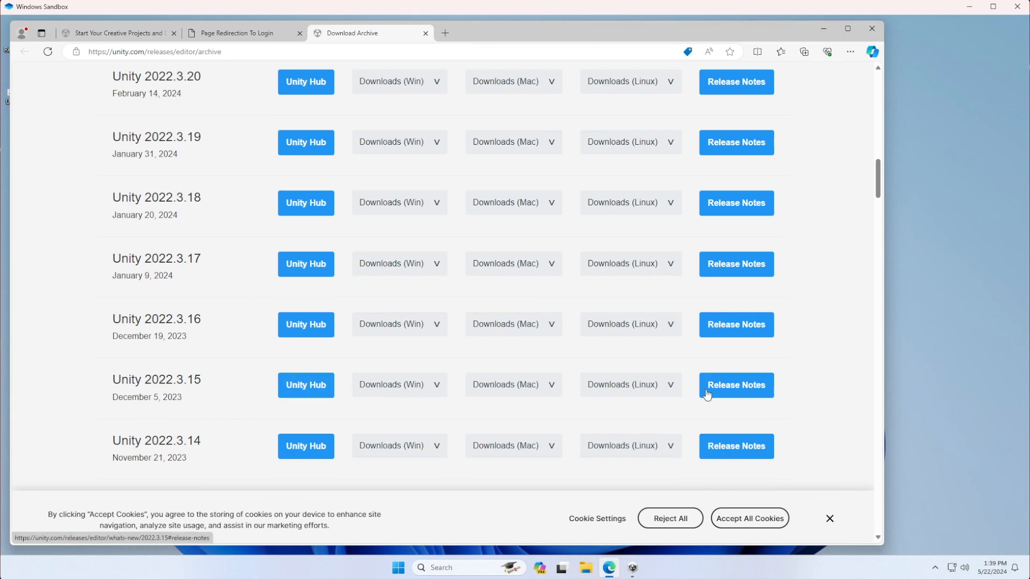
mouse_move(305, 385)
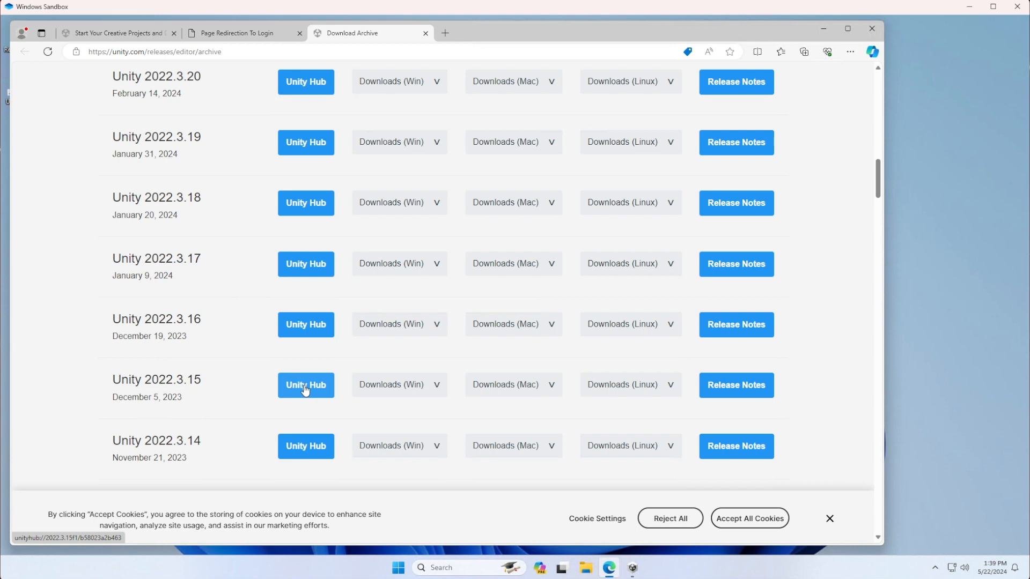
click(305, 385)
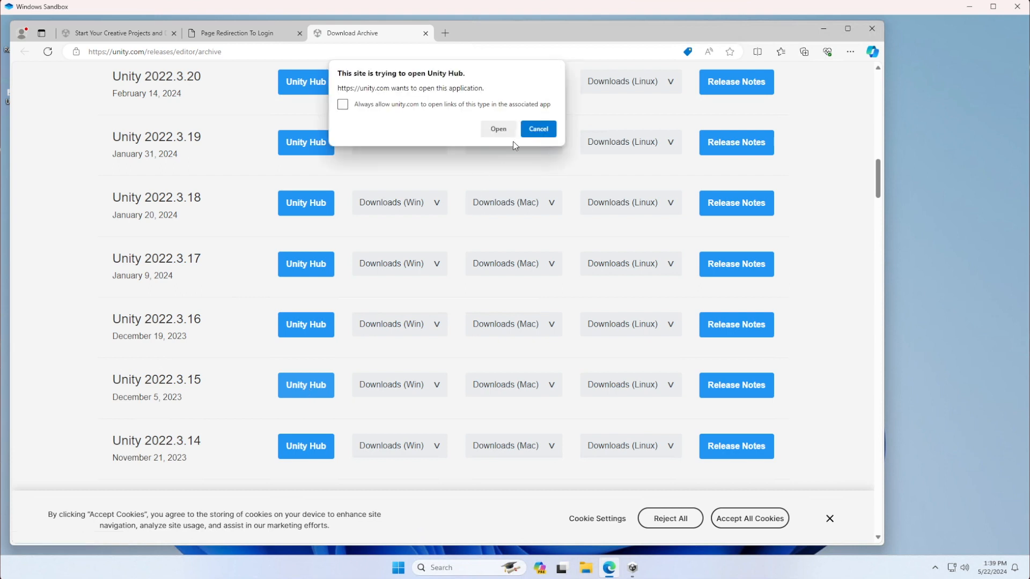
Open Unity Hub from the prompt and add Android Build Support alongside Visual Studio
click(497, 128)
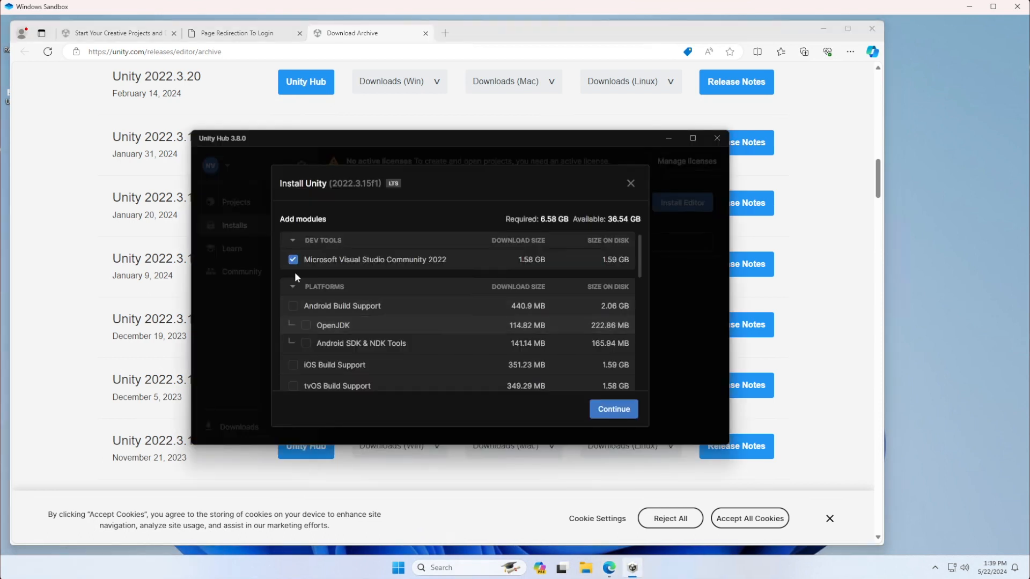
mouse_move(409, 263)
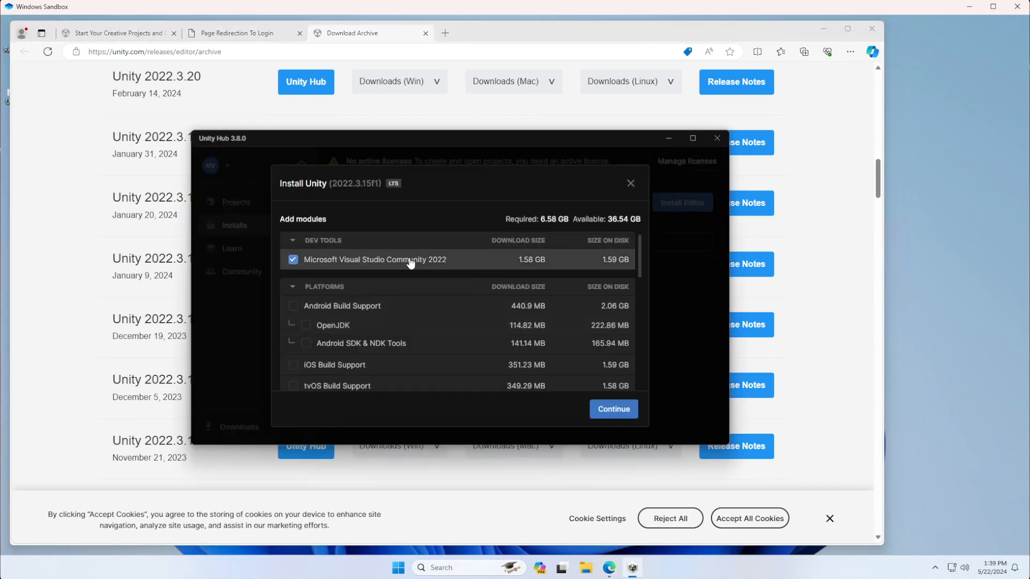
mouse_move(447, 262)
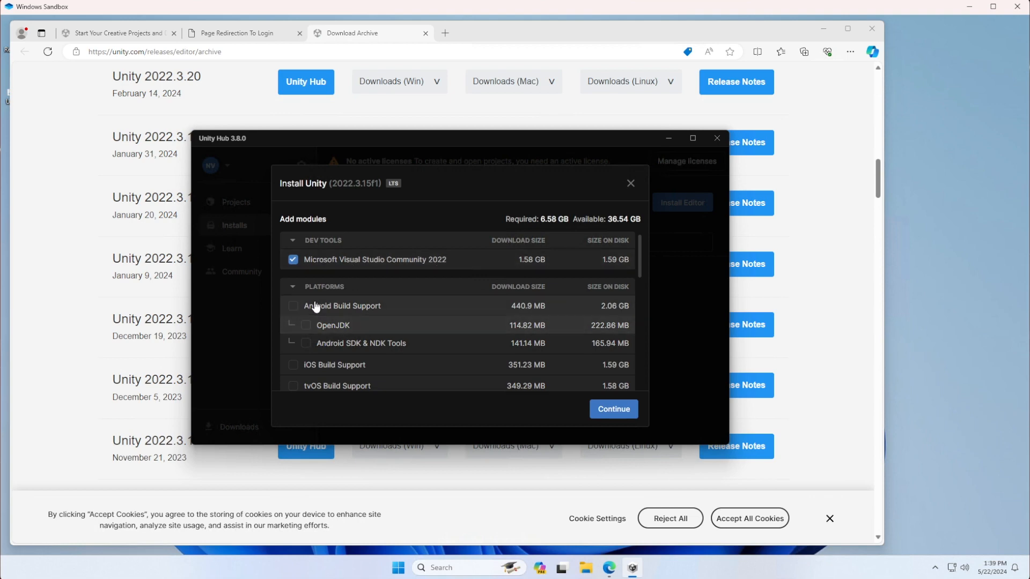
click(293, 305)
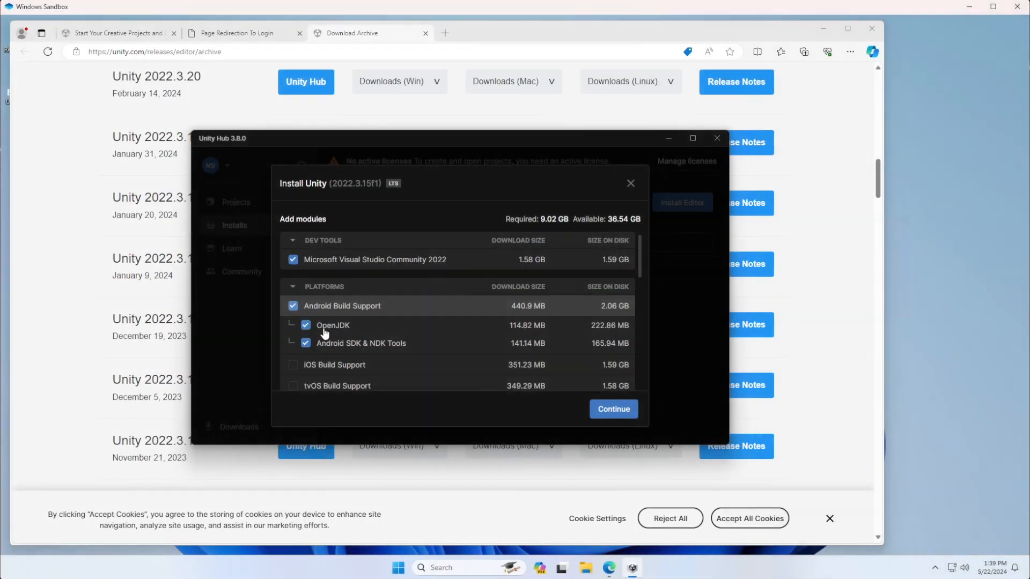
mouse_move(438, 382)
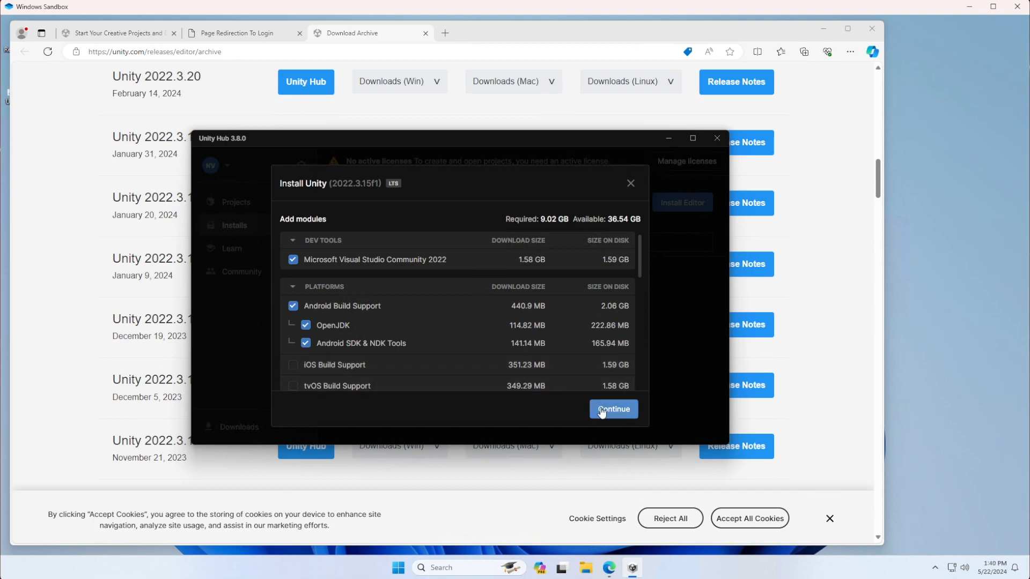
Accept the Visual Studio and Android SDK/NDK licenses and install Unity 2022.3.15f1
click(612, 409)
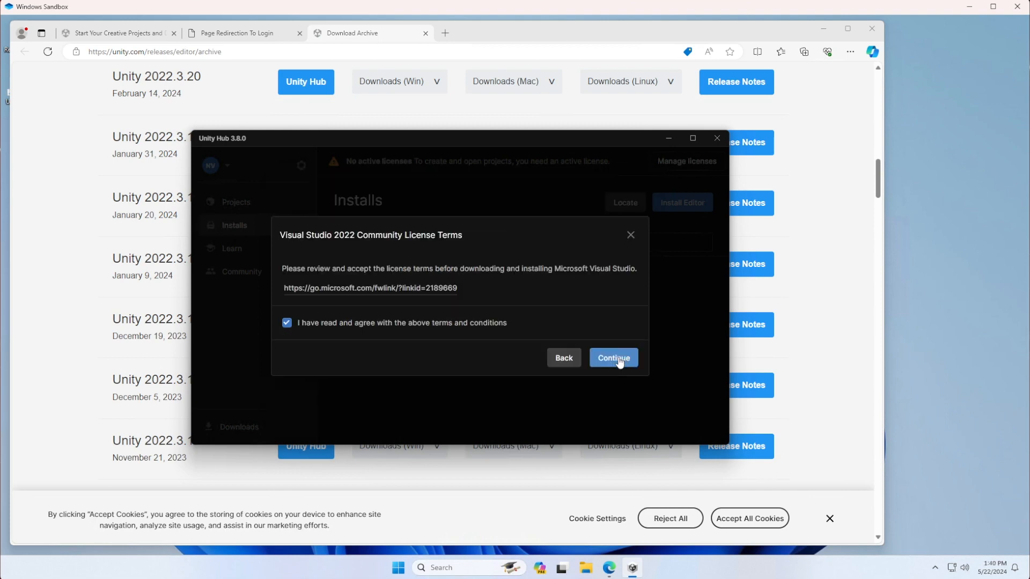
click(612, 357)
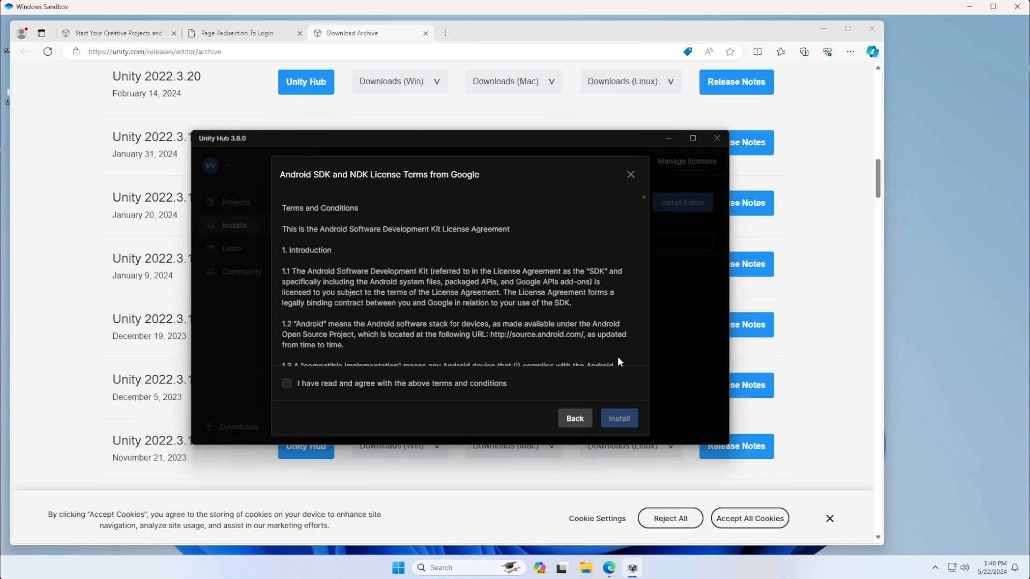
click(287, 383)
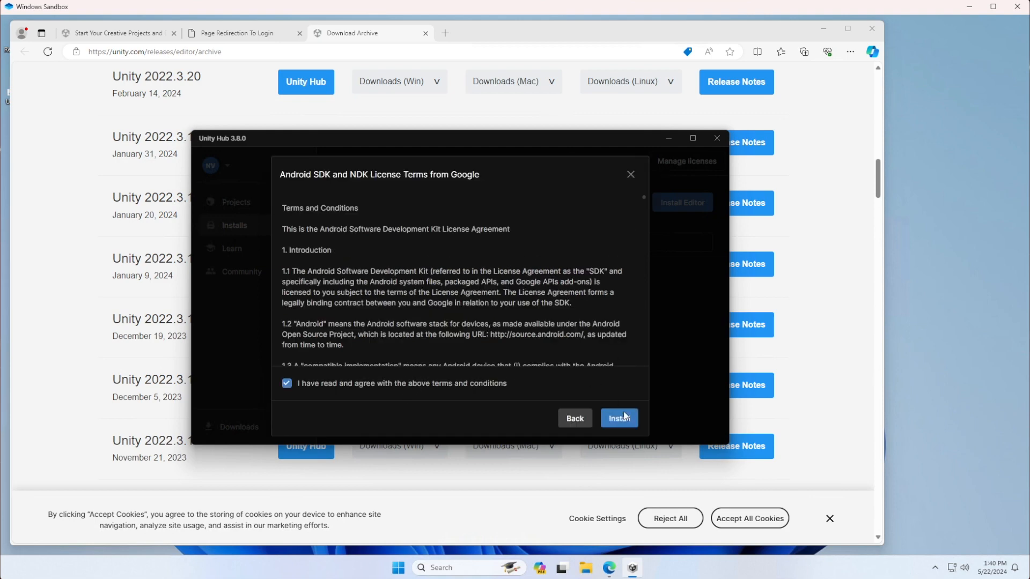
click(618, 417)
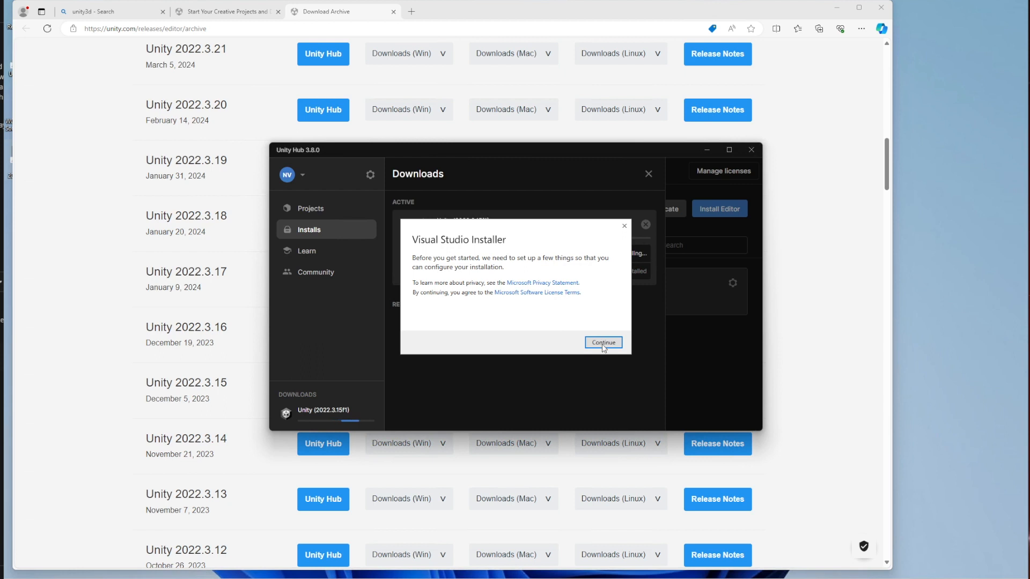
Continue past the Visual Studio Installer setup notice to the Community 2022 workloads
click(602, 342)
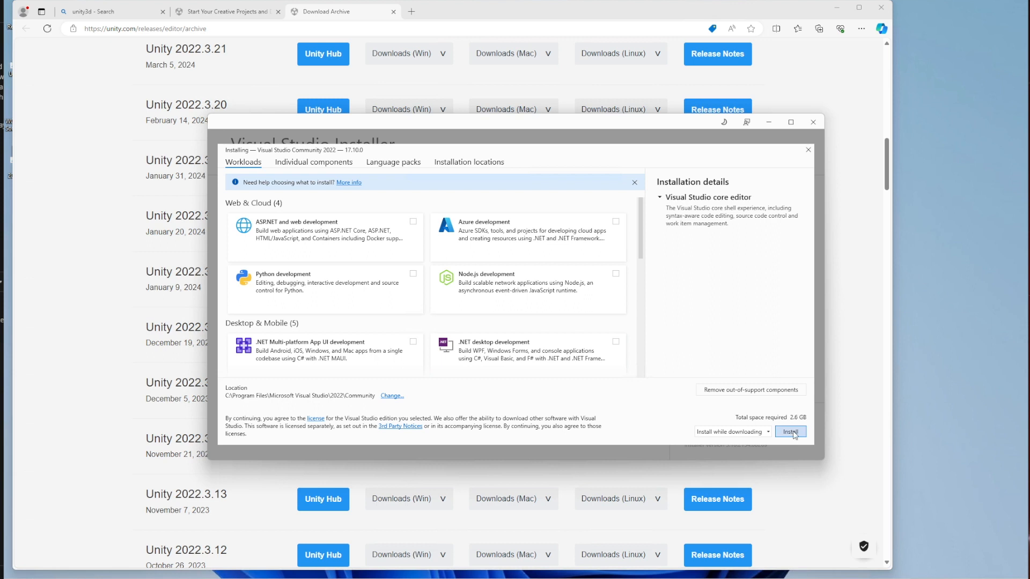
Install Visual Studio Community 2022 with only the core editor, no extra workloads
click(790, 432)
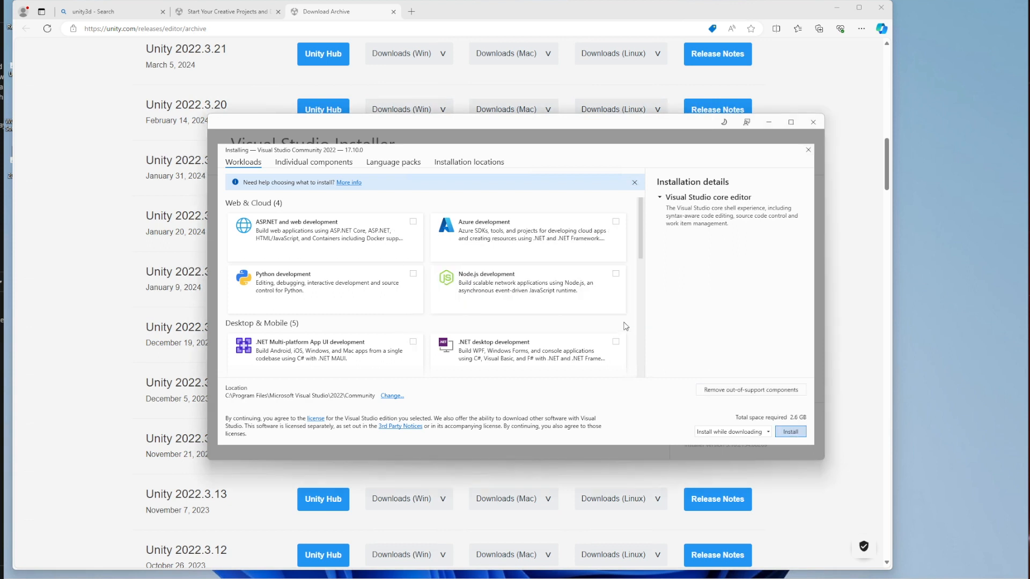
click(790, 432)
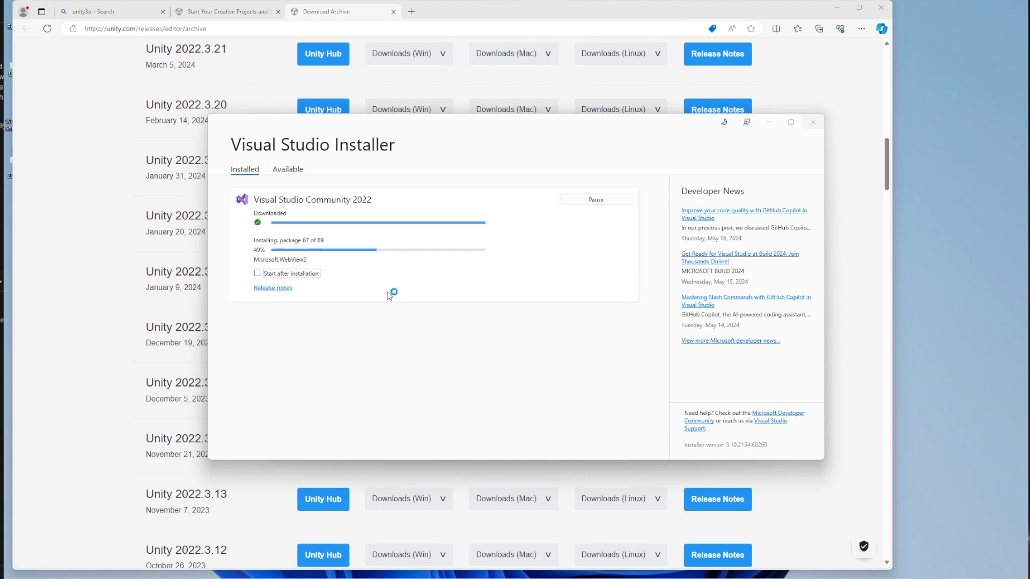
mouse_move(383, 296)
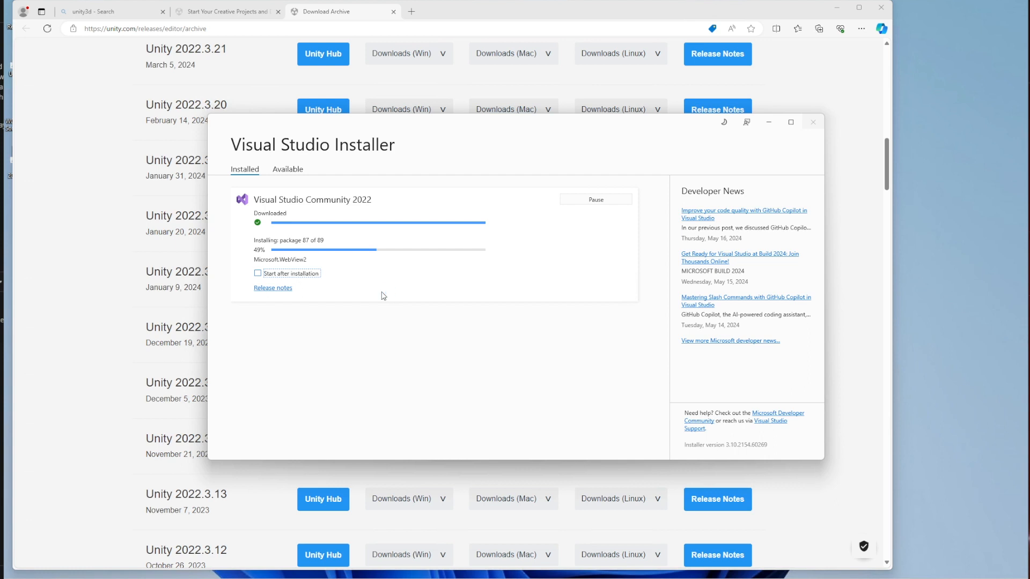
mouse_move(559, 211)
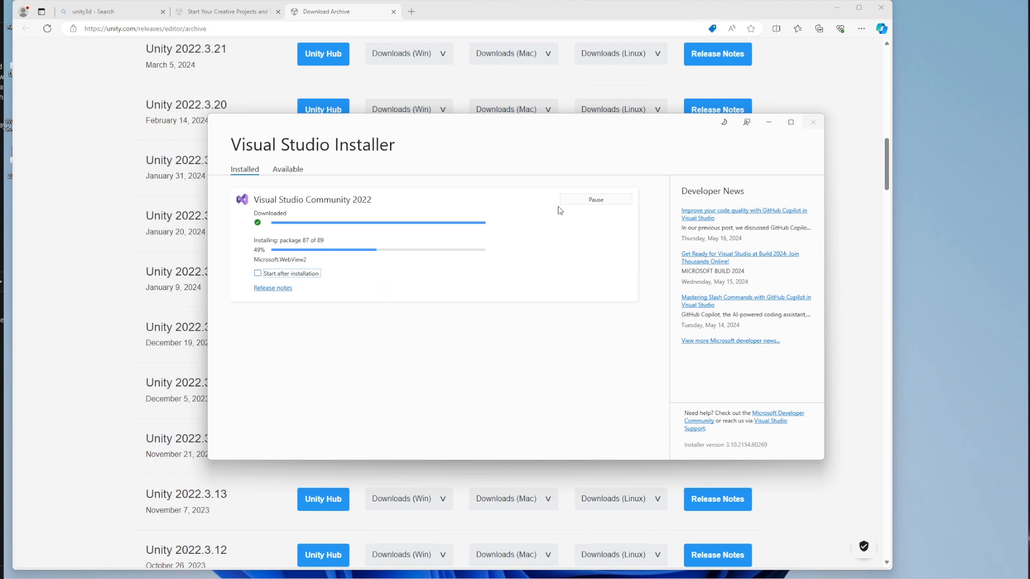